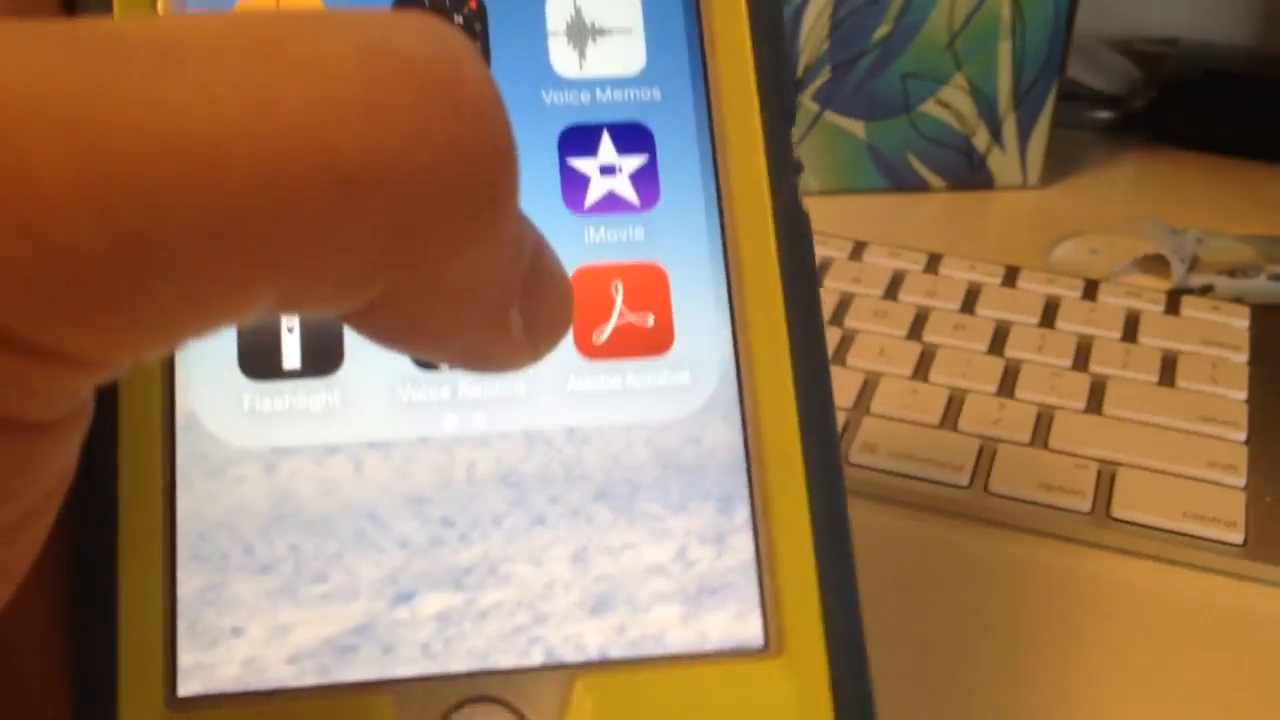
Launch Adobe Acrobat Reader from the Home Screen folder
left_click(621, 320)
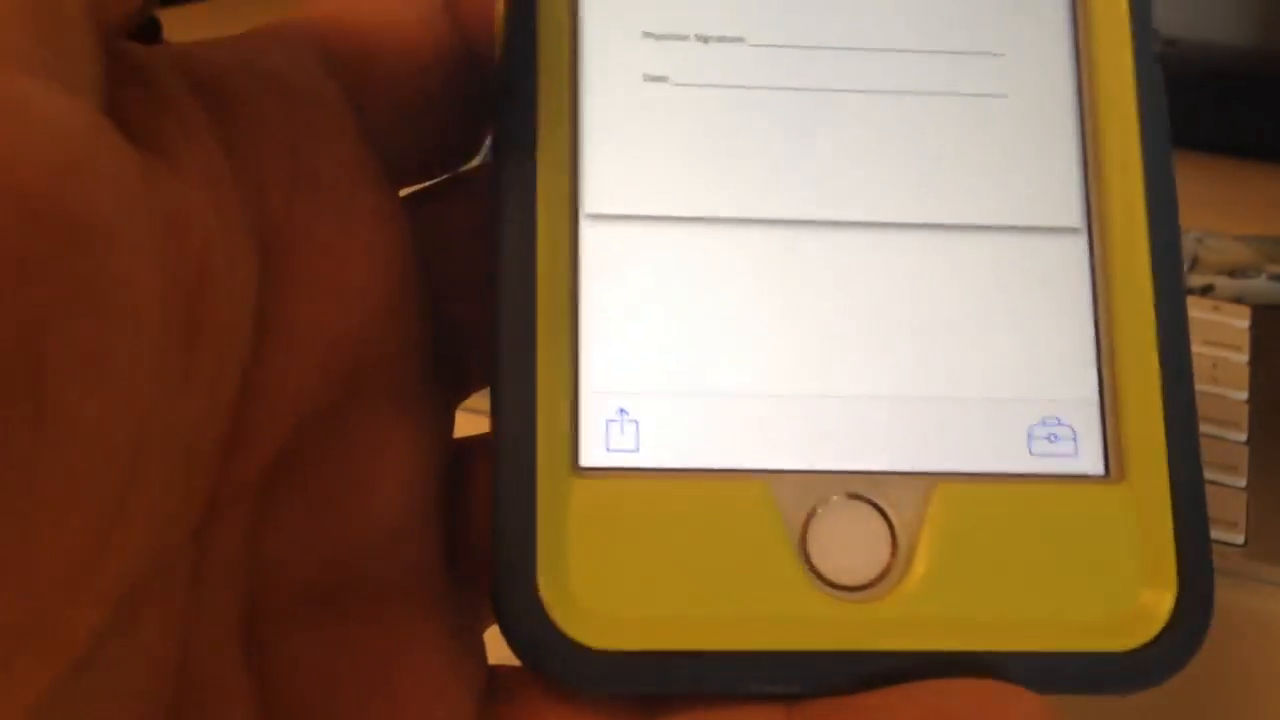
left_click(618, 430)
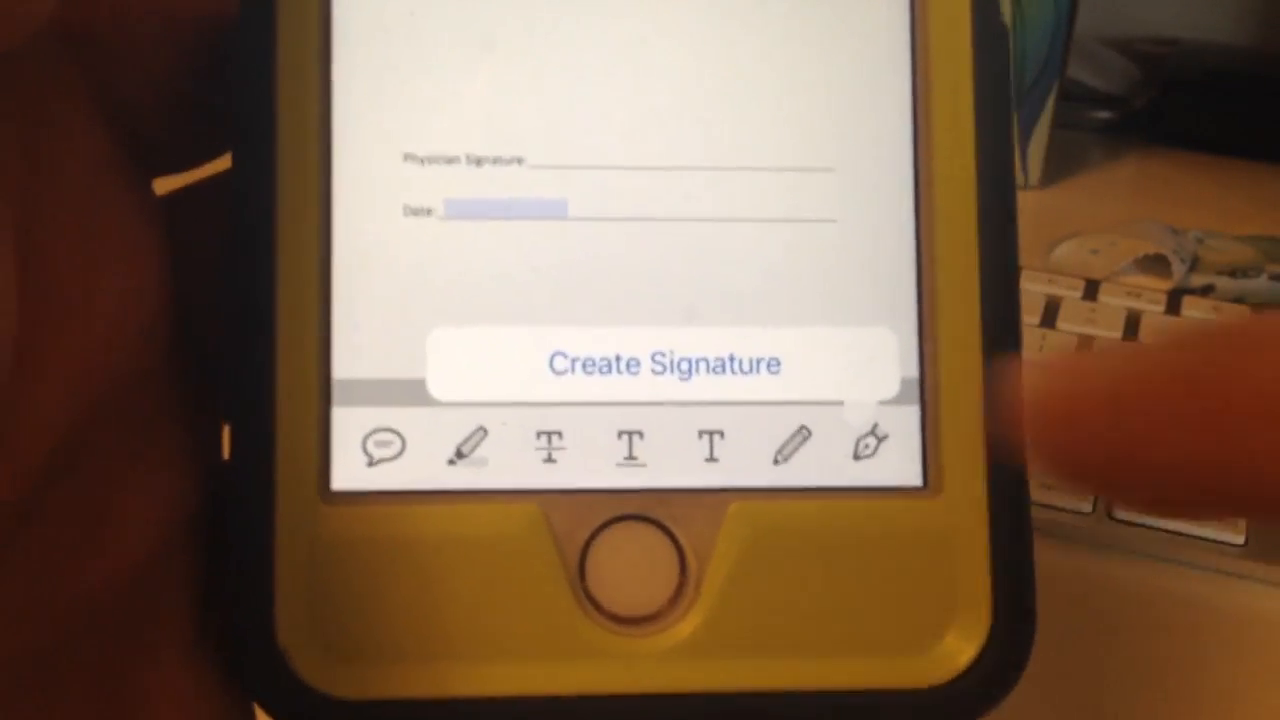
Create a new drawn signature for the physician signature line
left_click(660, 363)
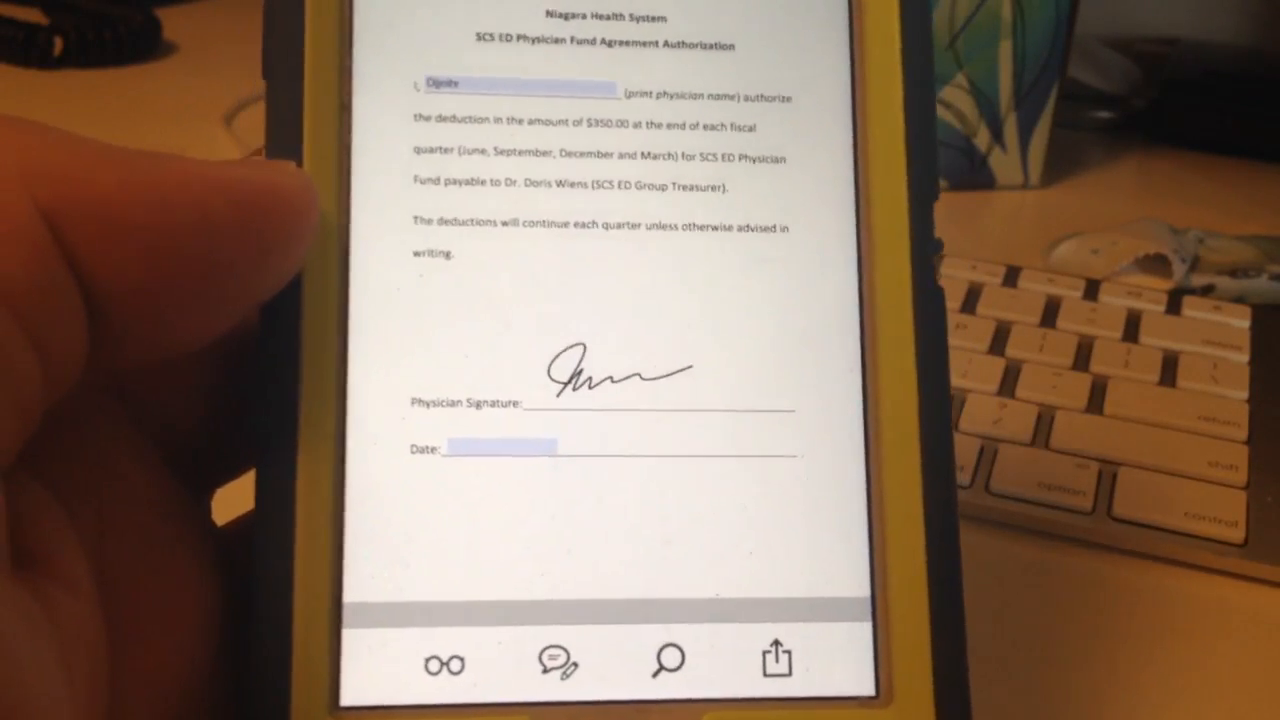
Share the signed form as a file, reaching the original-or-flattened-copy choice
left_click(775, 660)
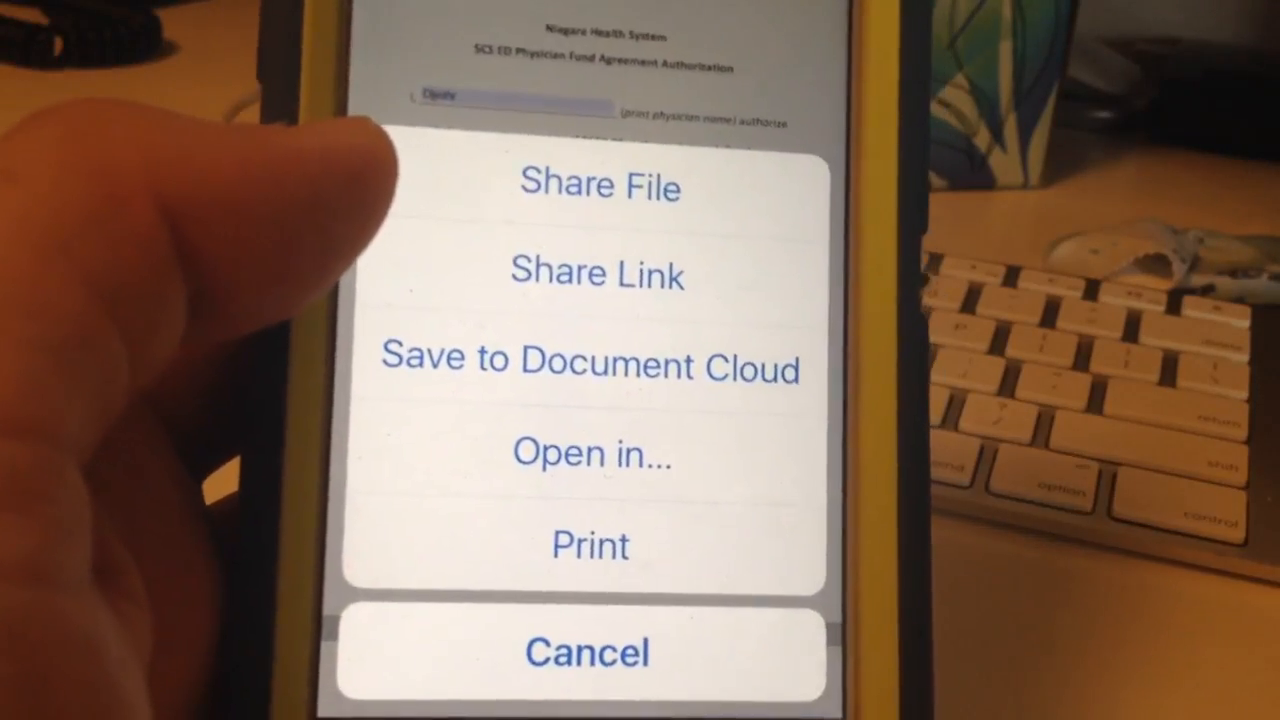
left_click(599, 187)
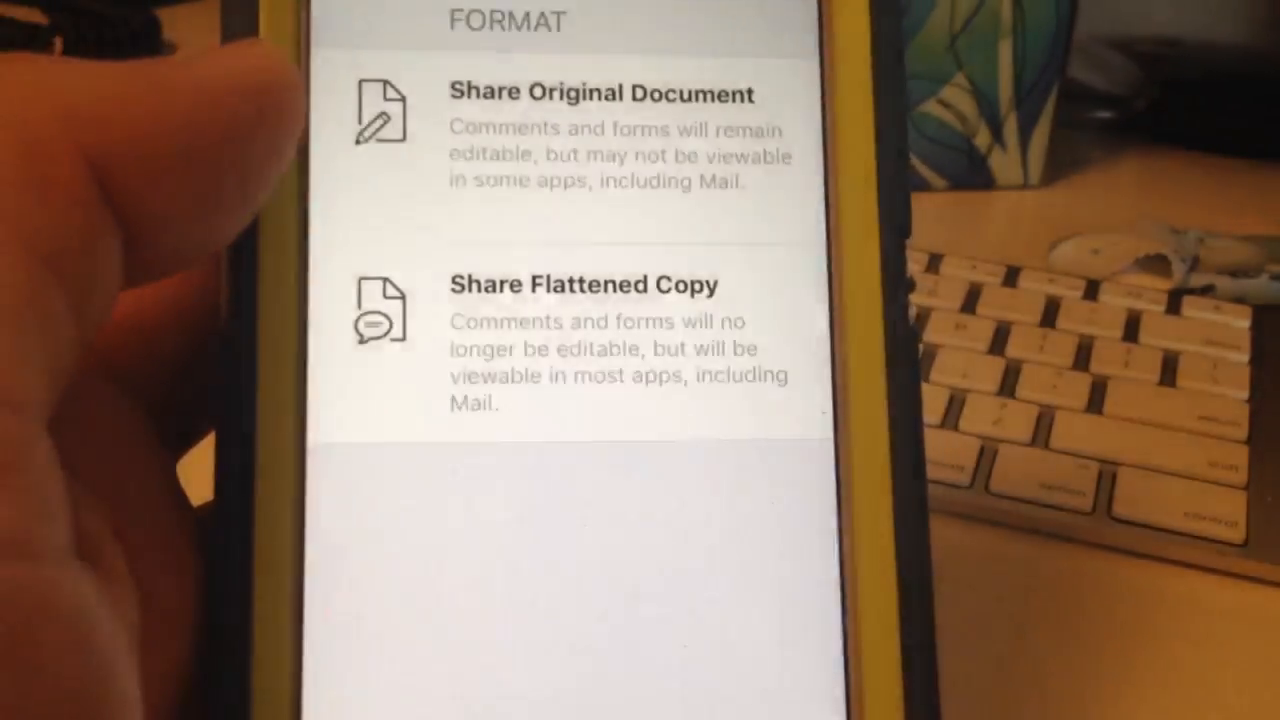